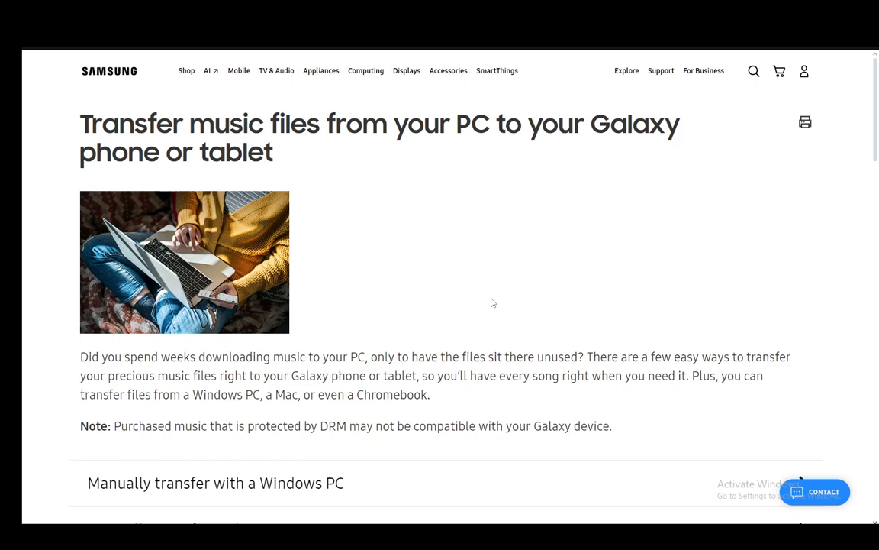
Scroll past the introduction and DRM note to the transfer-method sections.
{"action": "scroll", "scroll_direction": "down", "scroll_amount": 3}
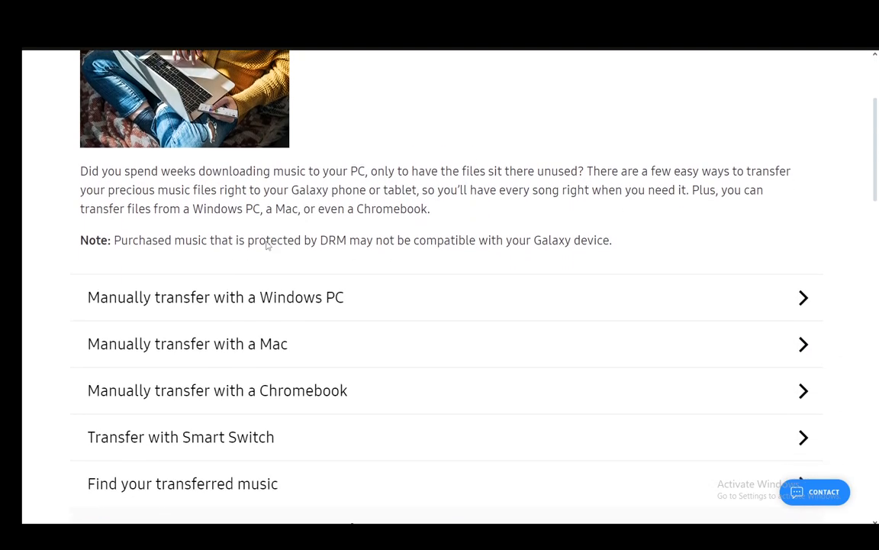
{"action": "scroll", "scroll_direction": "down", "scroll_amount": 3}
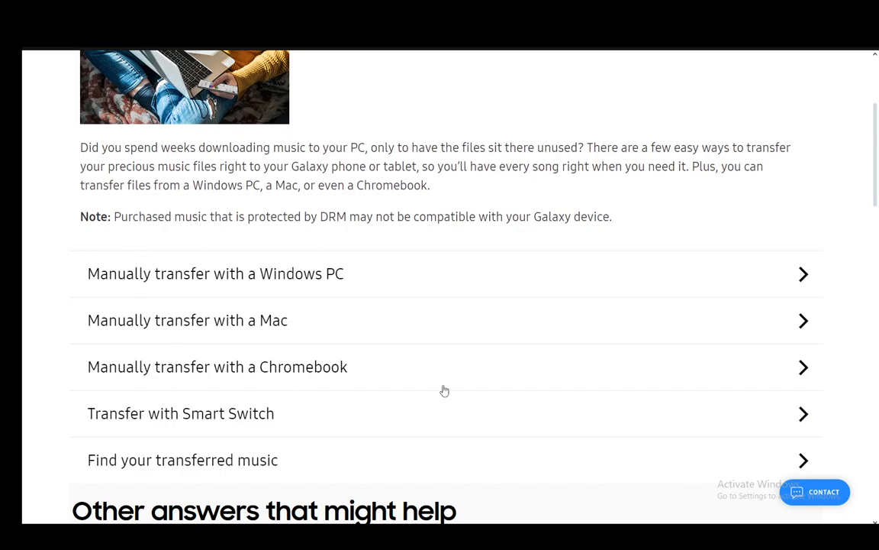
{"action": "left_click", "coordinate": [215, 273]}
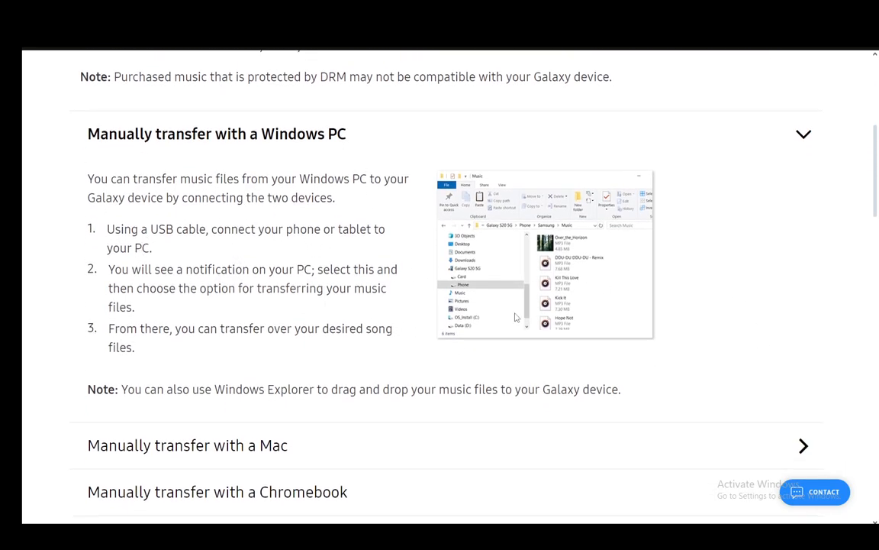
{"action": "mouse_move", "coordinate": [548, 345]}
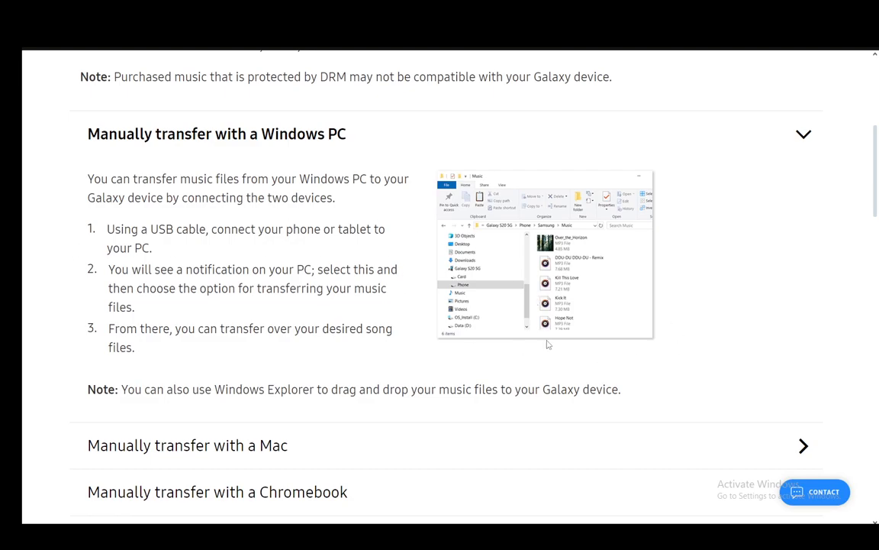
{"action": "mouse_move", "coordinate": [310, 199]}
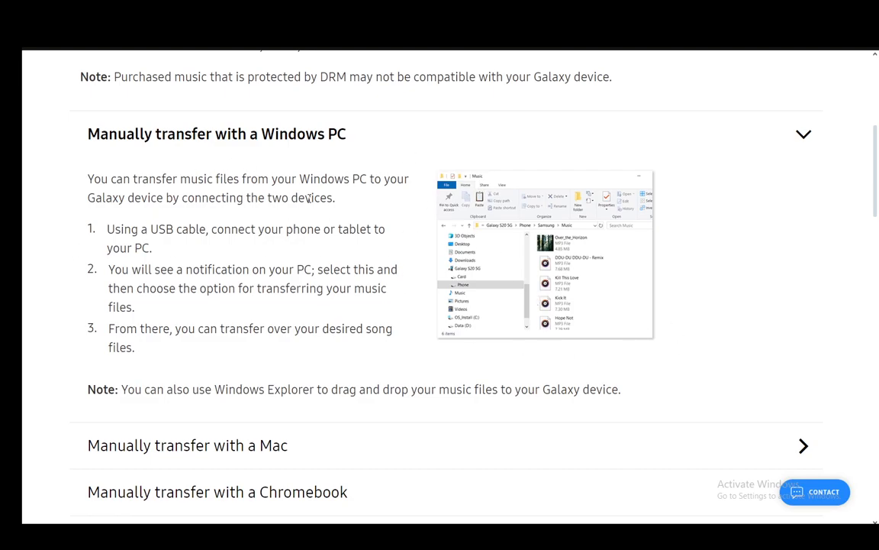
{"action": "mouse_move", "coordinate": [492, 306]}
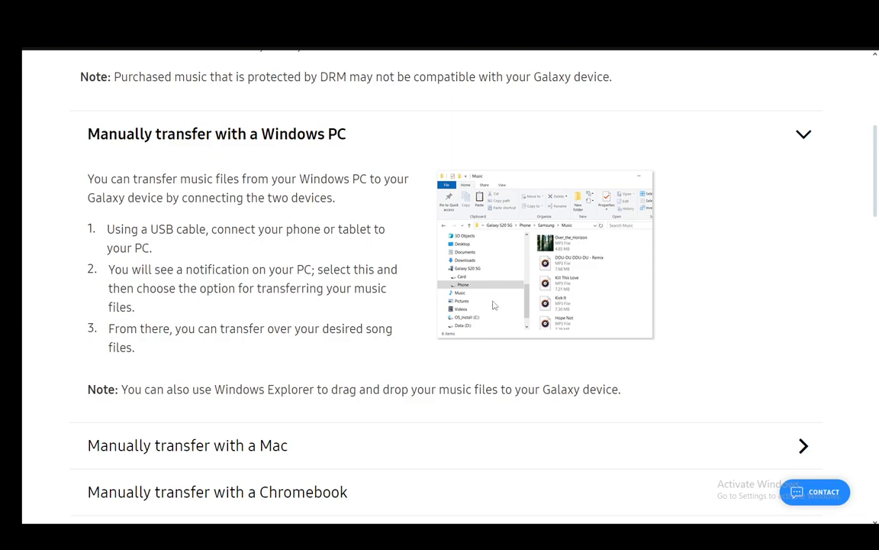
{"action": "mouse_move", "coordinate": [685, 275]}
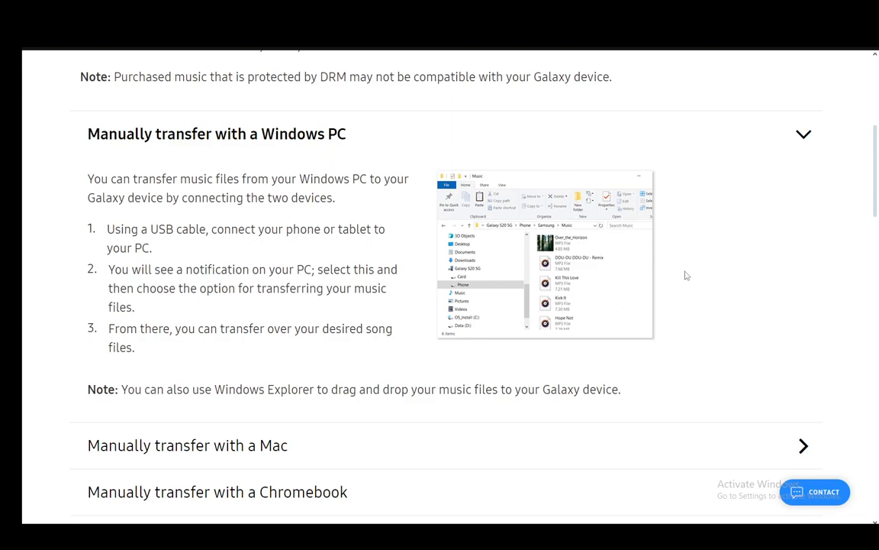
{"action": "left_click", "coordinate": [803, 134]}
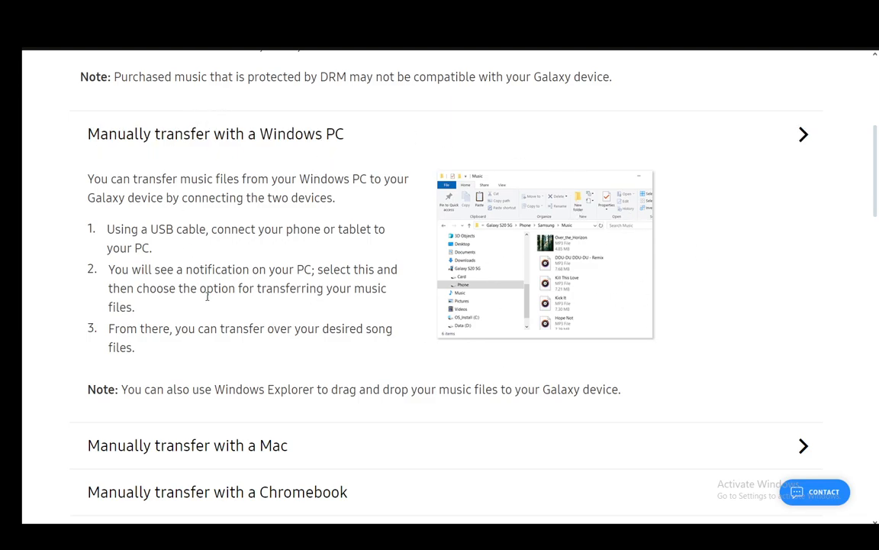
Expand 'Manually transfer with a Mac' and scroll through its steps.
{"action": "left_click", "coordinate": [187, 445]}
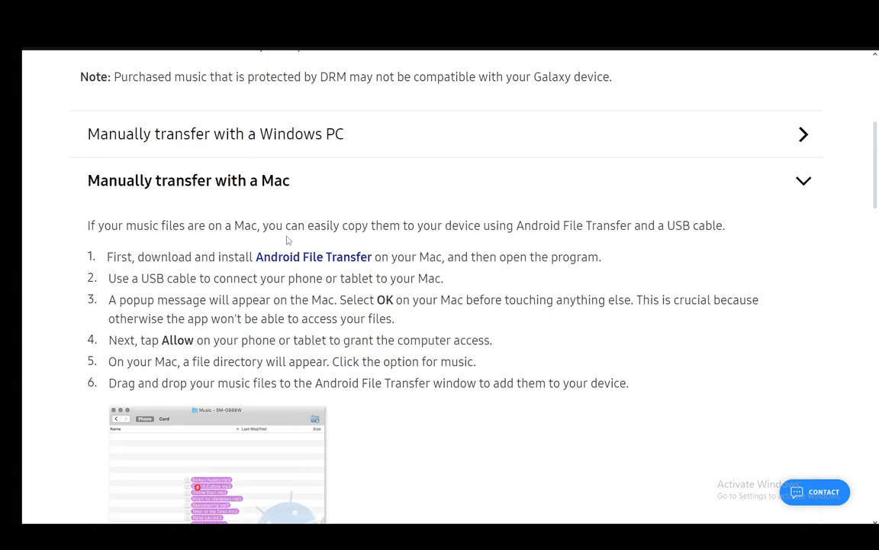
{"action": "scroll", "scroll_direction": "down", "scroll_amount": 3}
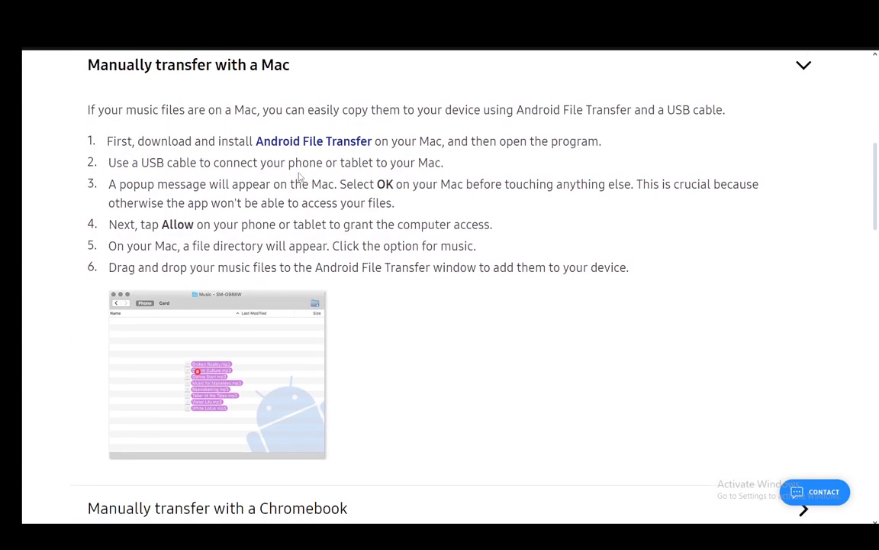
{"action": "scroll", "scroll_direction": "down", "scroll_amount": 3}
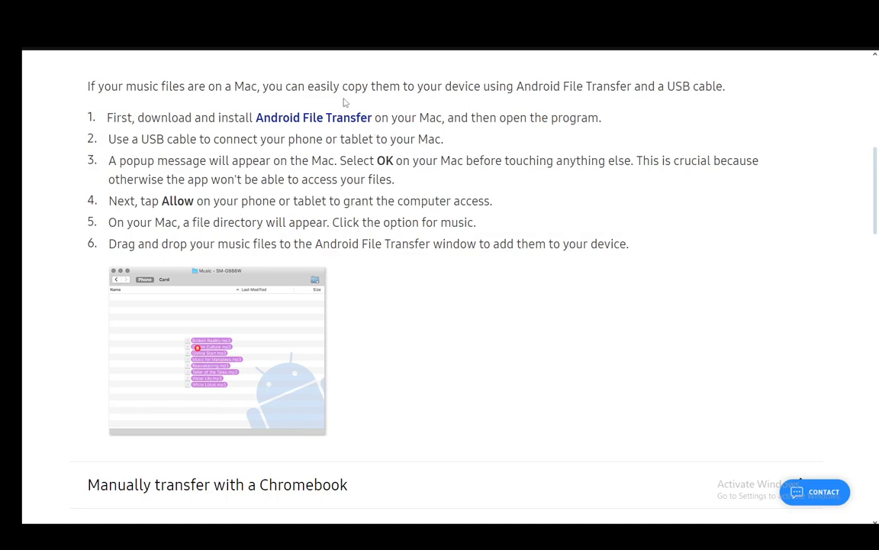
{"action": "scroll", "scroll_direction": "down", "scroll_amount": 3}
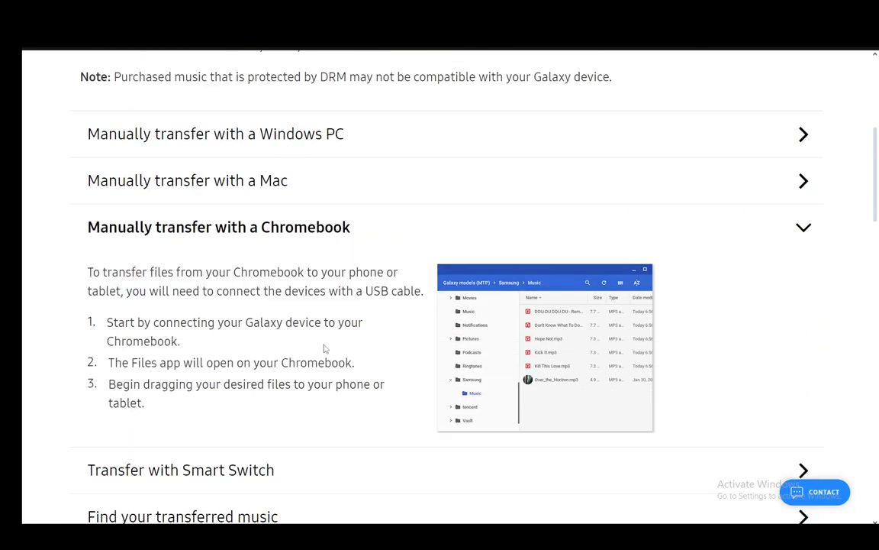
Switch between the Mac and Chromebook sections, then collapse the Chromebook section.
{"action": "left_click", "coordinate": [187, 180]}
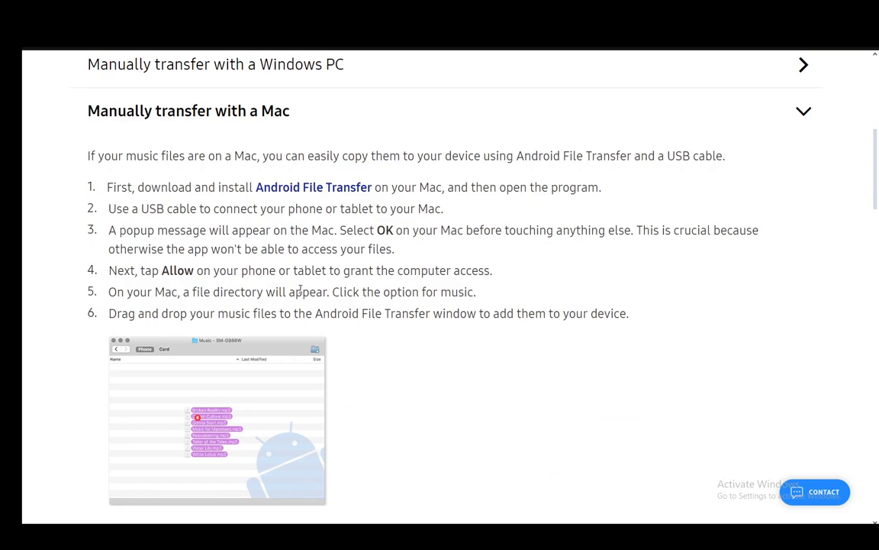
{"action": "mouse_move", "coordinate": [287, 141]}
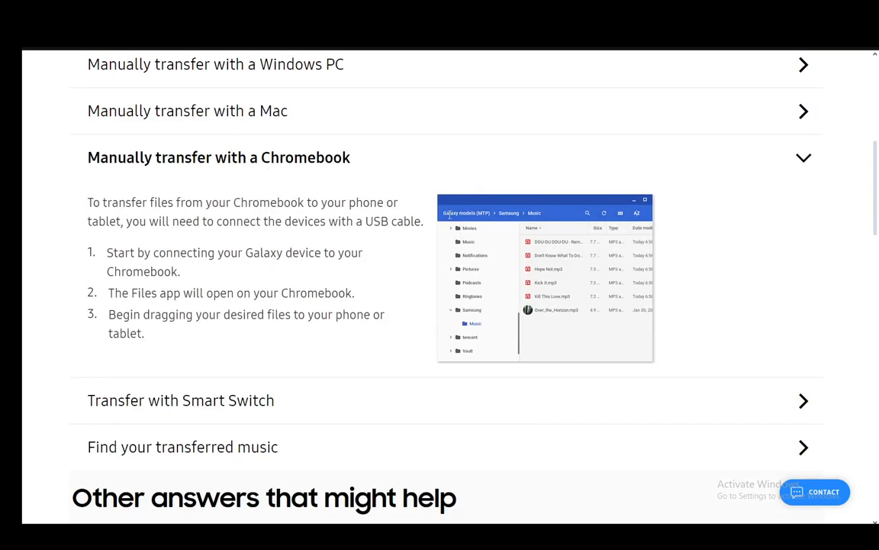
{"action": "left_click", "coordinate": [188, 111]}
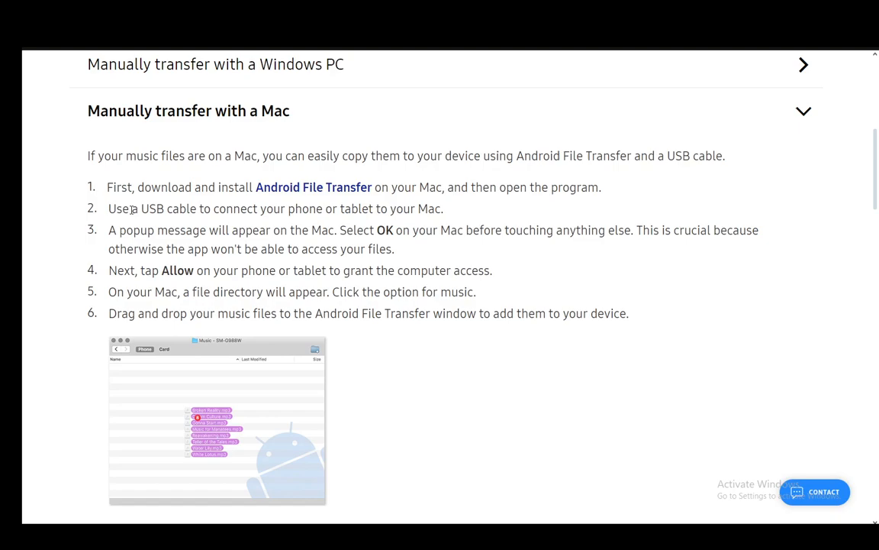
{"action": "left_click", "coordinate": [189, 111]}
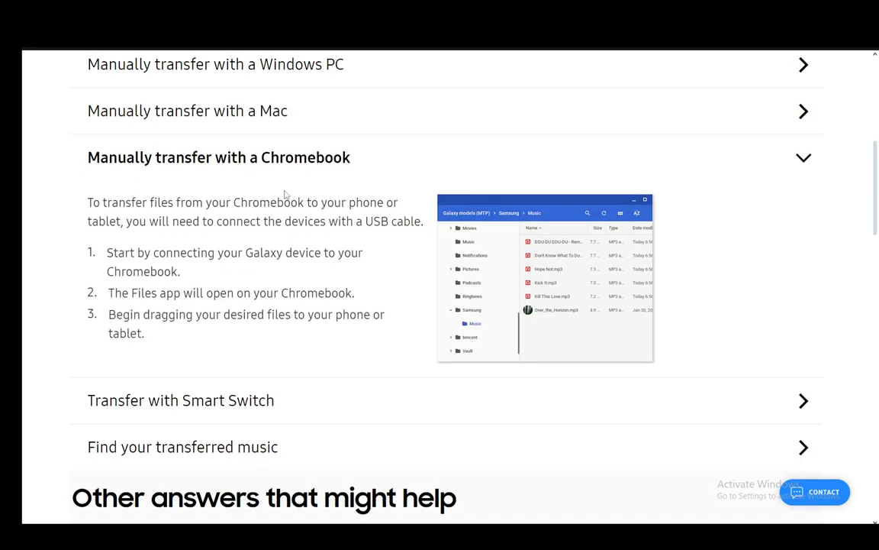
{"action": "mouse_move", "coordinate": [259, 174]}
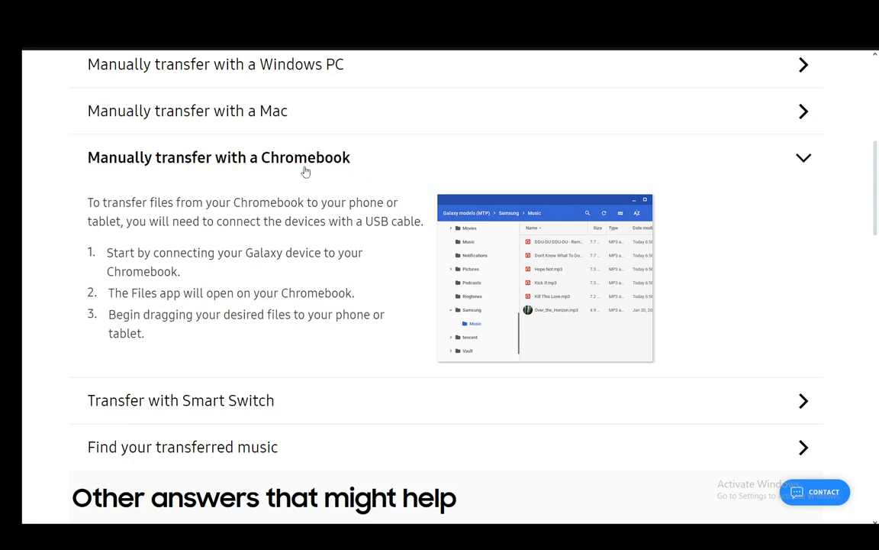
{"action": "mouse_move", "coordinate": [258, 275]}
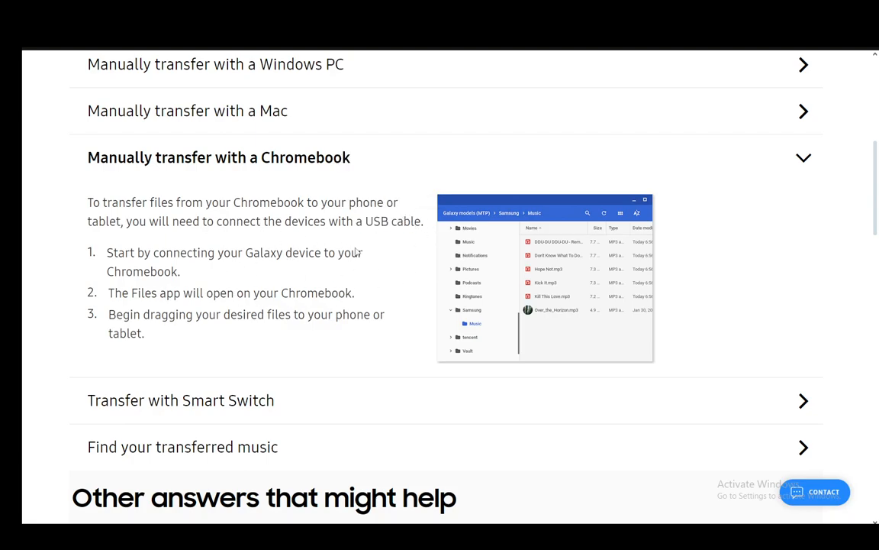
{"action": "left_click", "coordinate": [218, 157]}
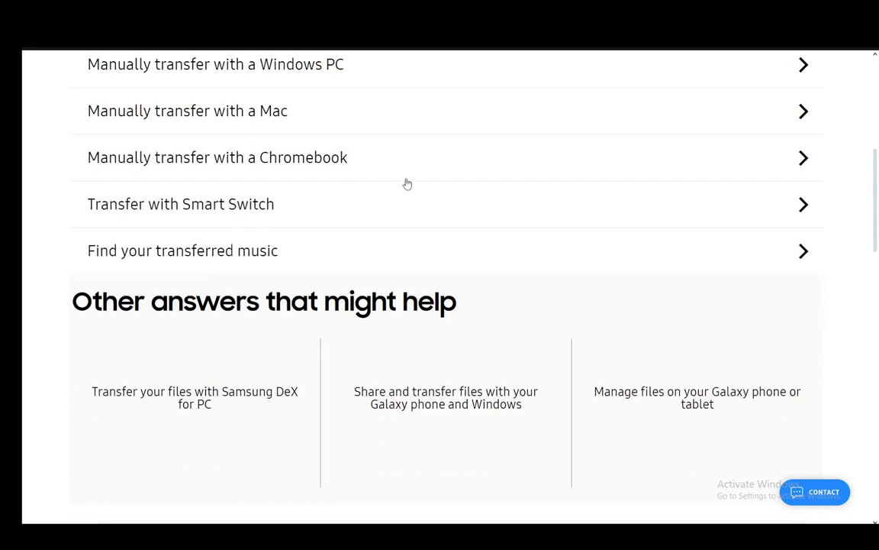
Expand 'Transfer with Smart Switch' and read its five restore-from-backup steps.
{"action": "left_click", "coordinate": [181, 203]}
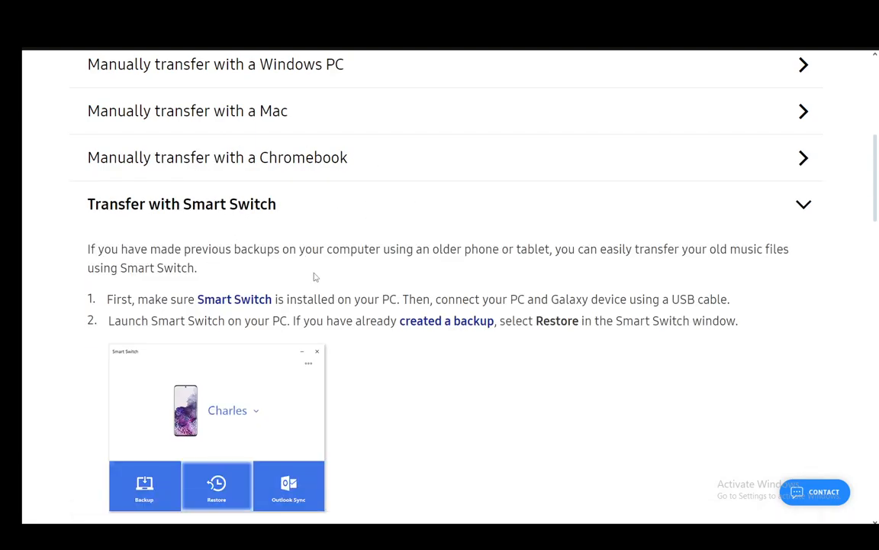
{"action": "mouse_move", "coordinate": [203, 239]}
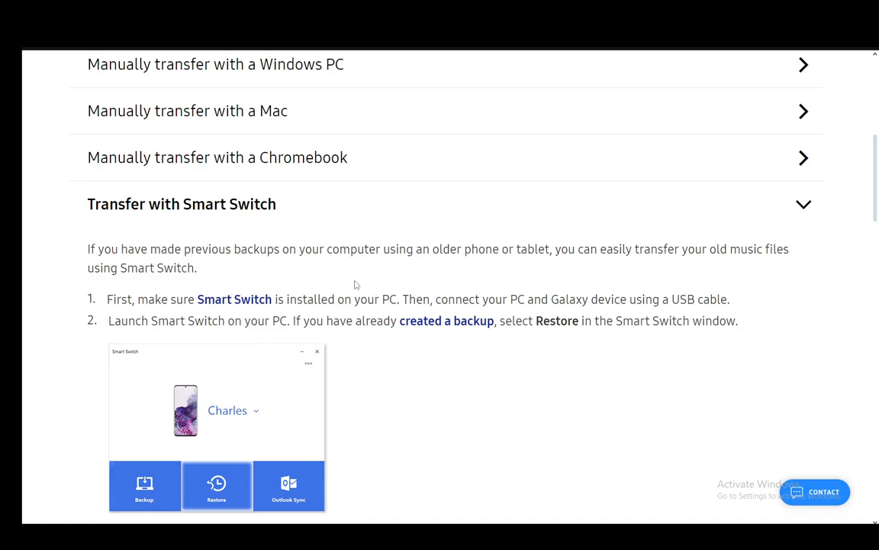
{"action": "mouse_move", "coordinate": [517, 277]}
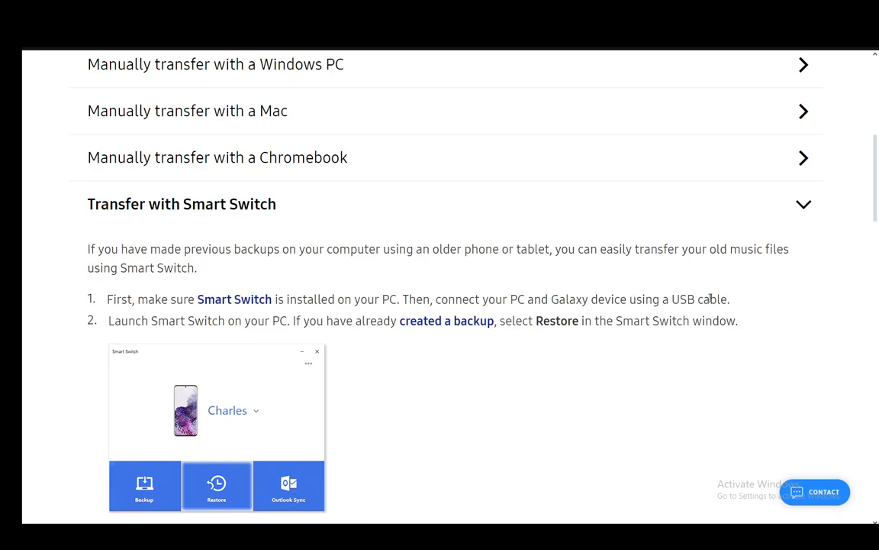
{"action": "mouse_move", "coordinate": [217, 325]}
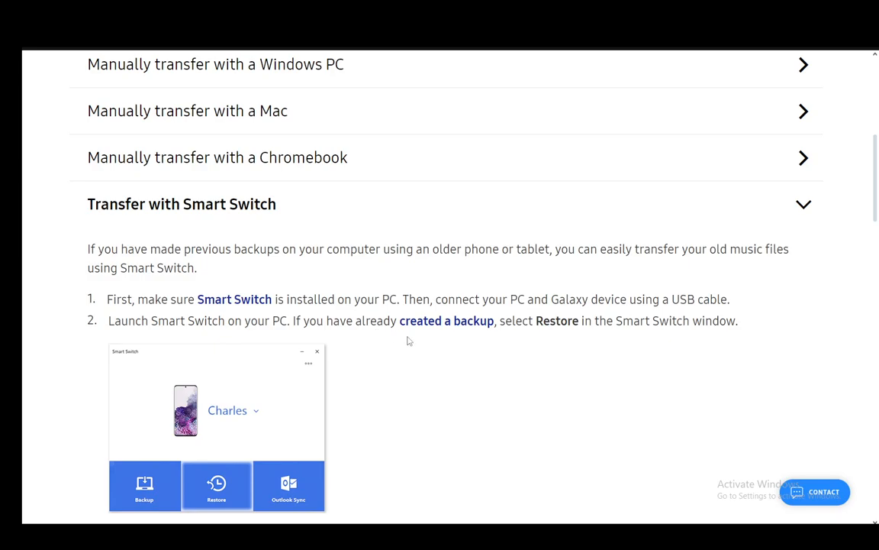
{"action": "scroll", "scroll_direction": "down", "scroll_amount": 3}
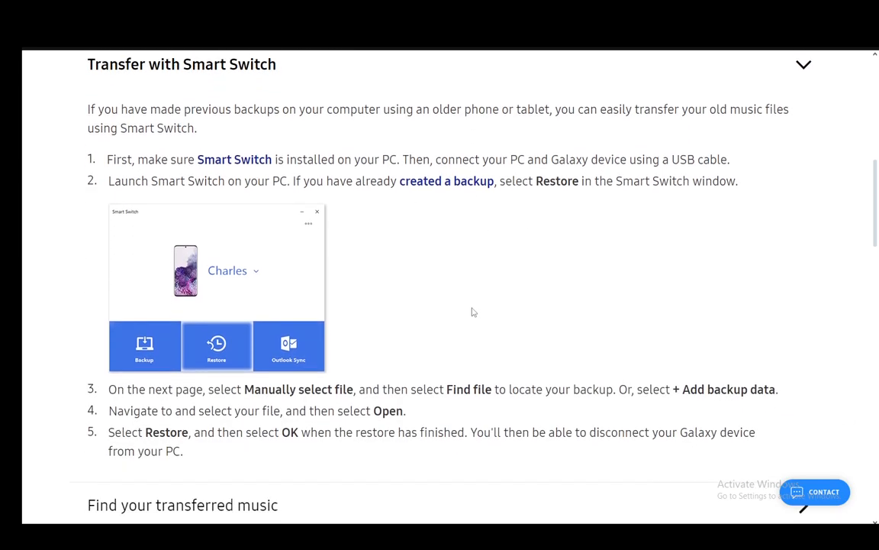
{"action": "left_click_drag", "start_coordinate": [297, 389], "coordinate": [479, 389]}
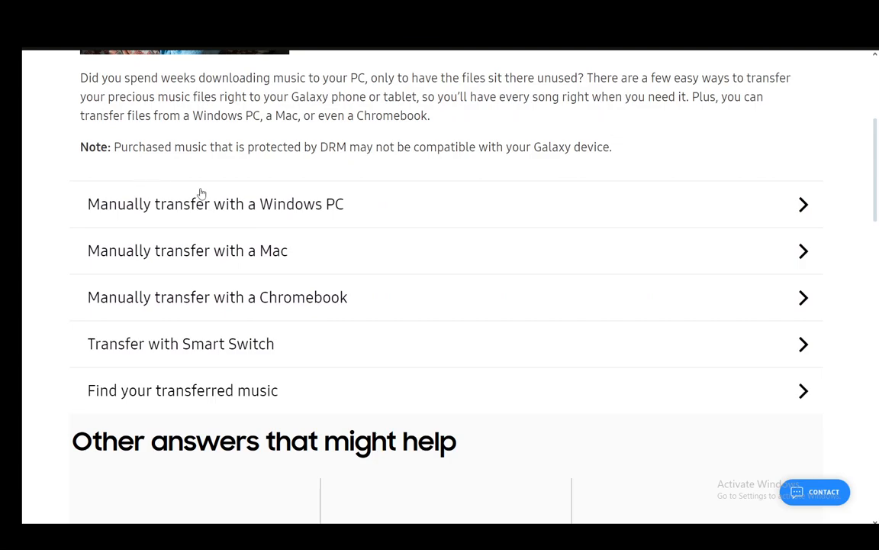
{"action": "mouse_move", "coordinate": [233, 204]}
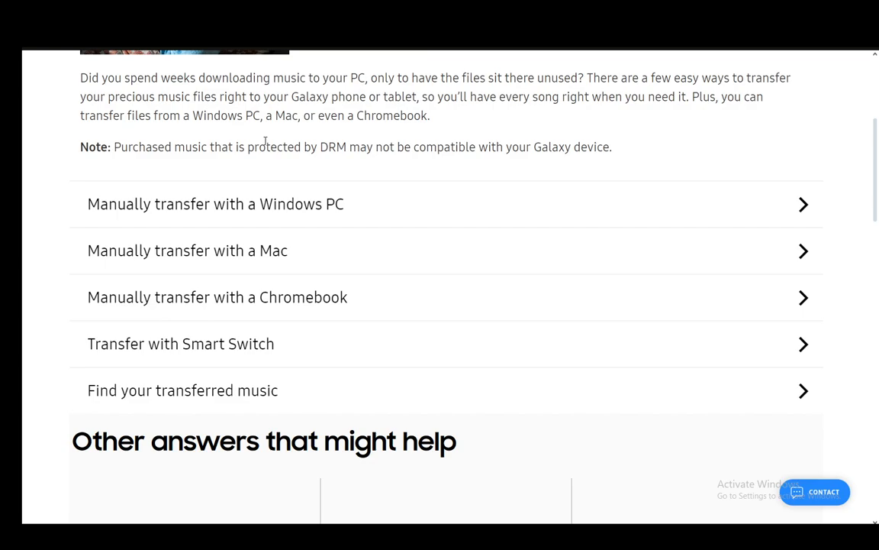
{"action": "mouse_move", "coordinate": [269, 141]}
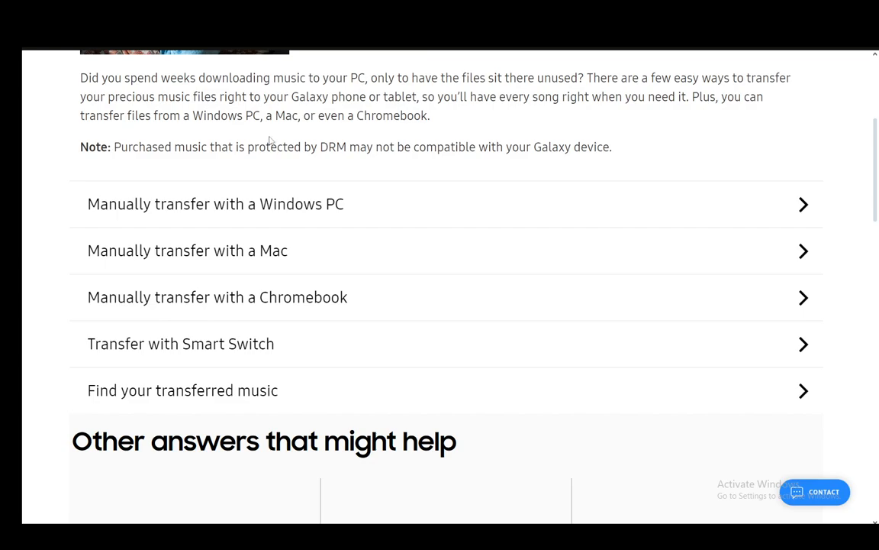
{"action": "mouse_move", "coordinate": [197, 110]}
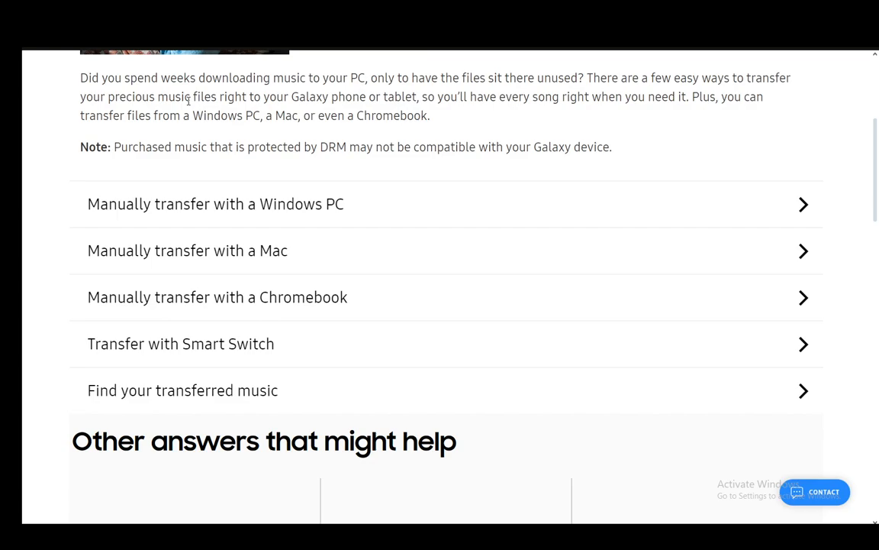
{"action": "mouse_move", "coordinate": [117, 94]}
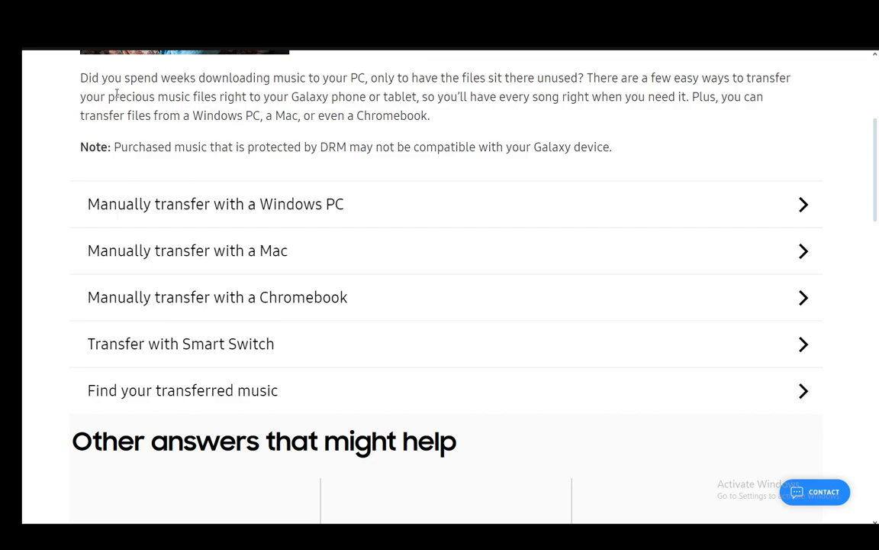